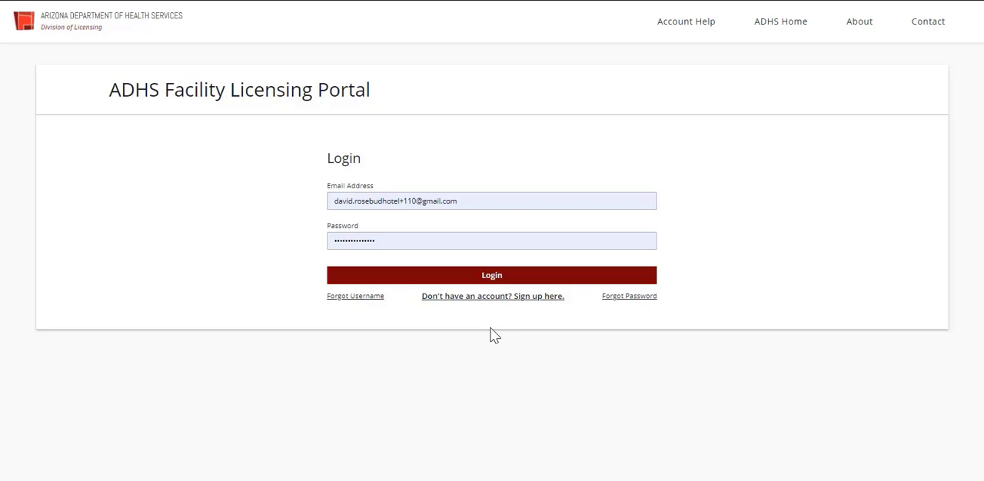
mouse_move(503, 286)
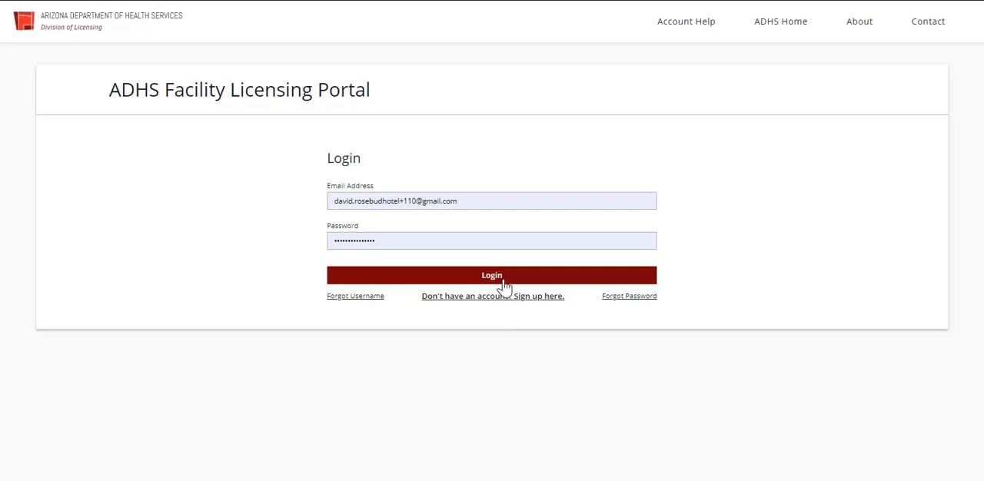
- Log in to the ADHS Licensing Portal with the pre-filled credentials
click(491, 275)
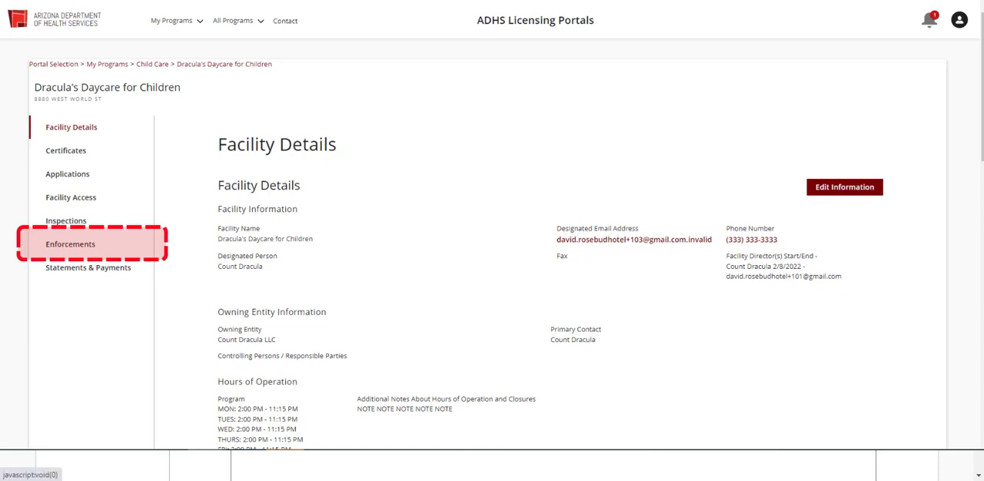
- Show King Children Center 6's Enforcements list with in-process case 00001371
click(70, 244)
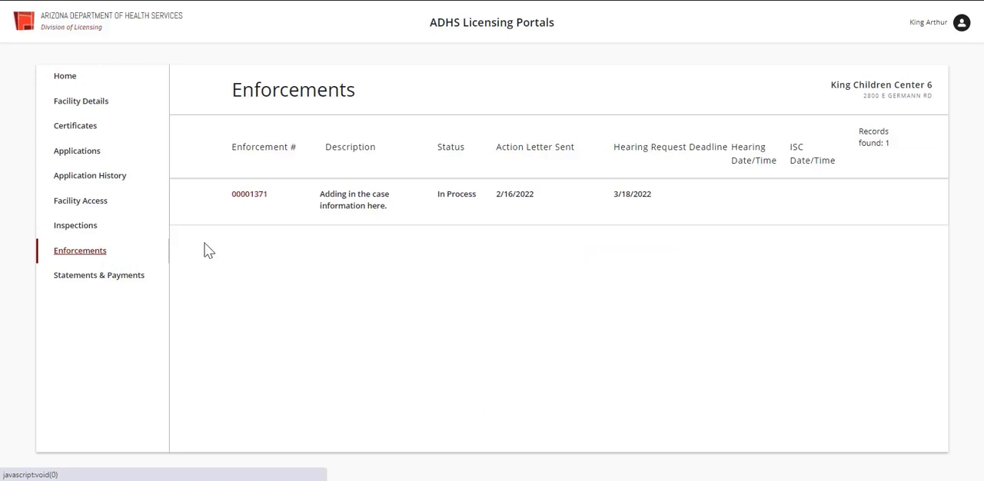
mouse_move(213, 248)
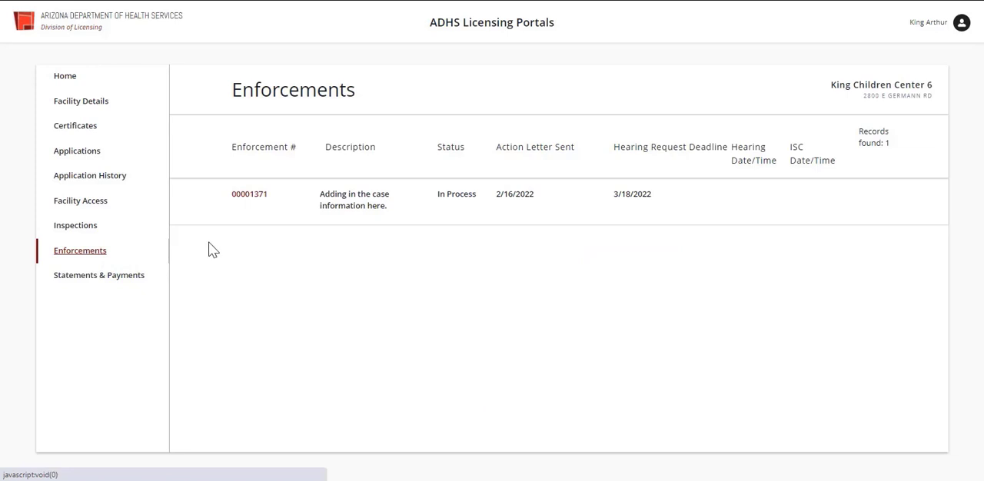
mouse_move(244, 222)
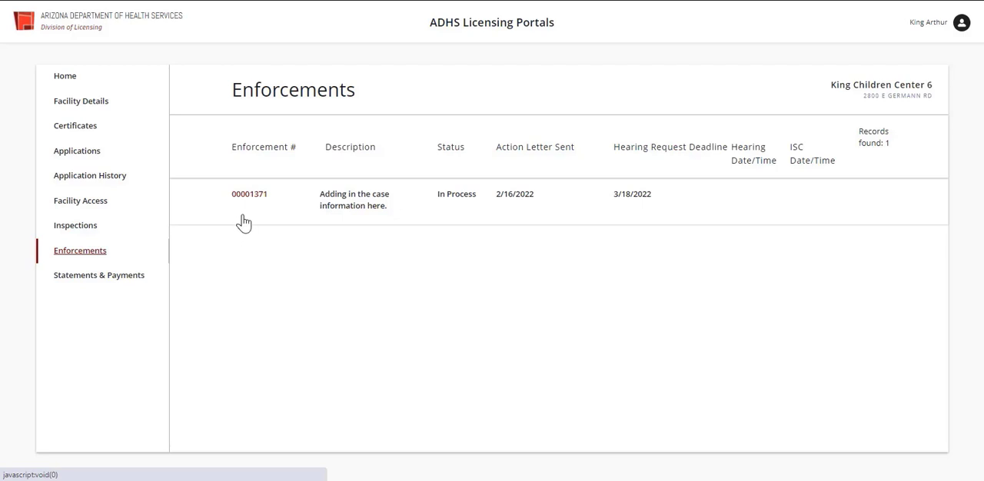
mouse_move(244, 220)
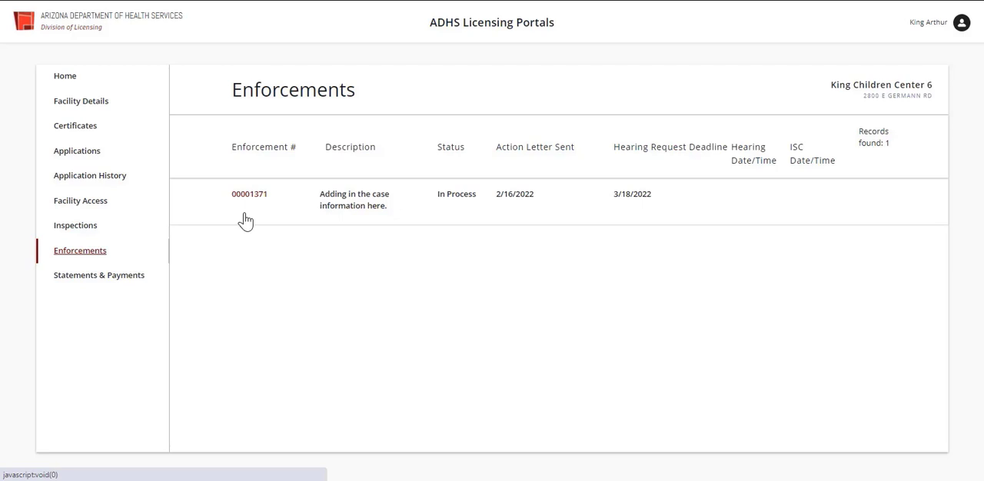
mouse_move(321, 229)
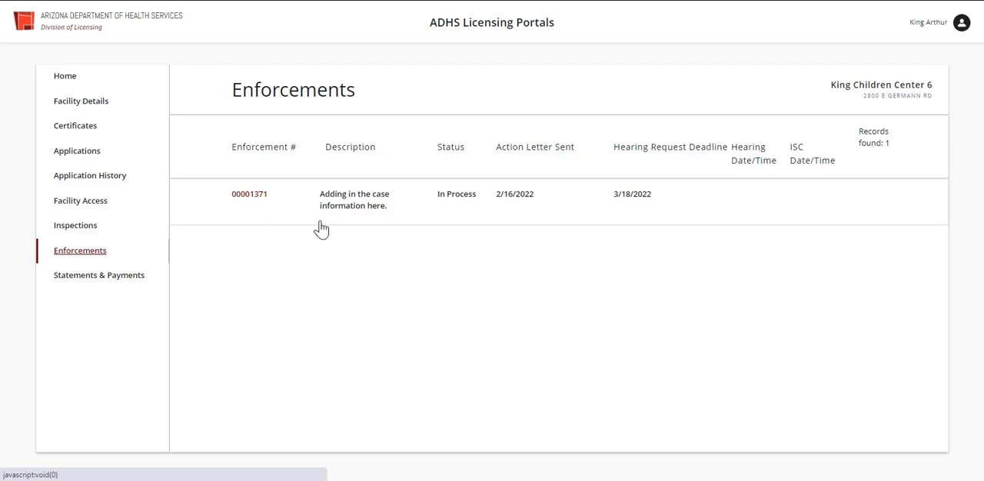
mouse_move(352, 231)
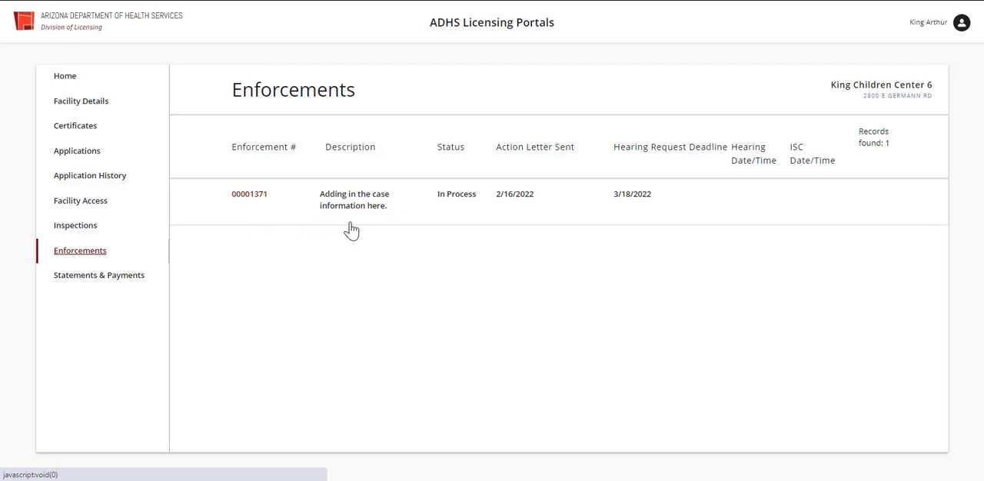
mouse_move(361, 230)
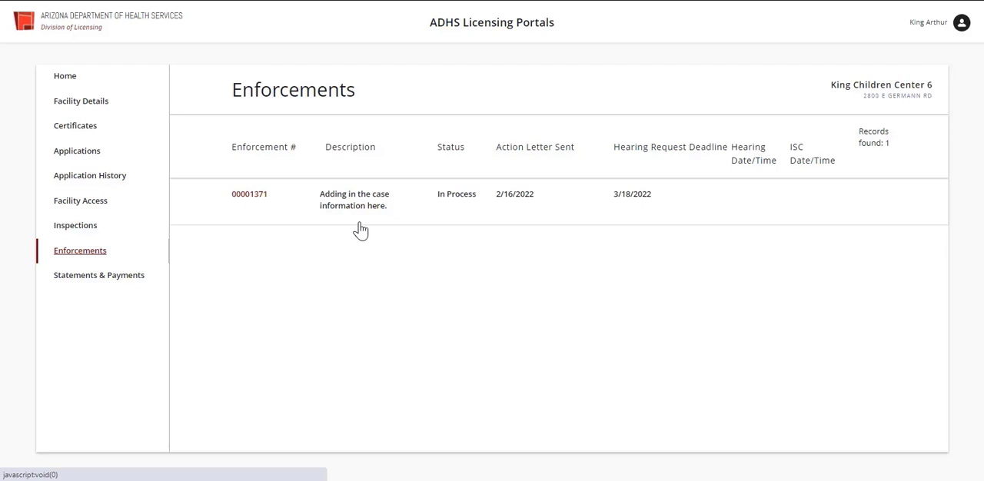
mouse_move(460, 224)
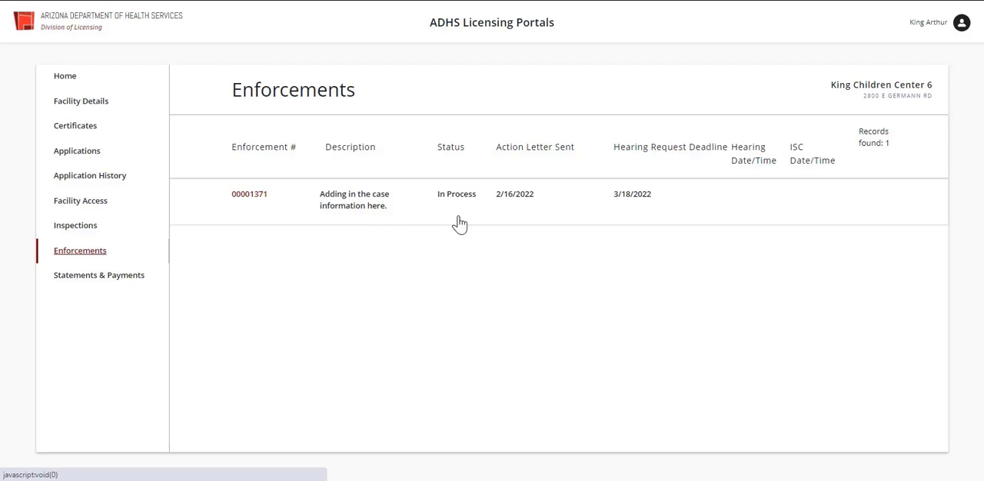
mouse_move(521, 221)
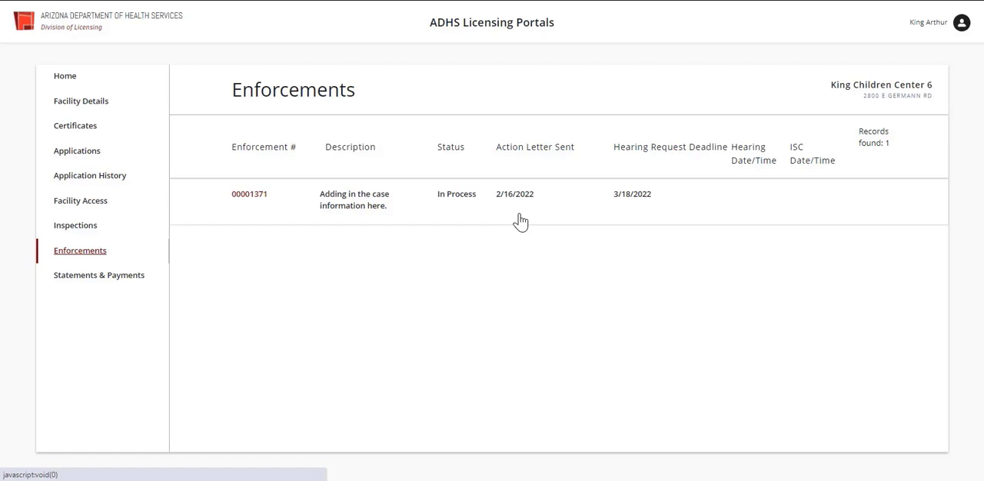
mouse_move(632, 215)
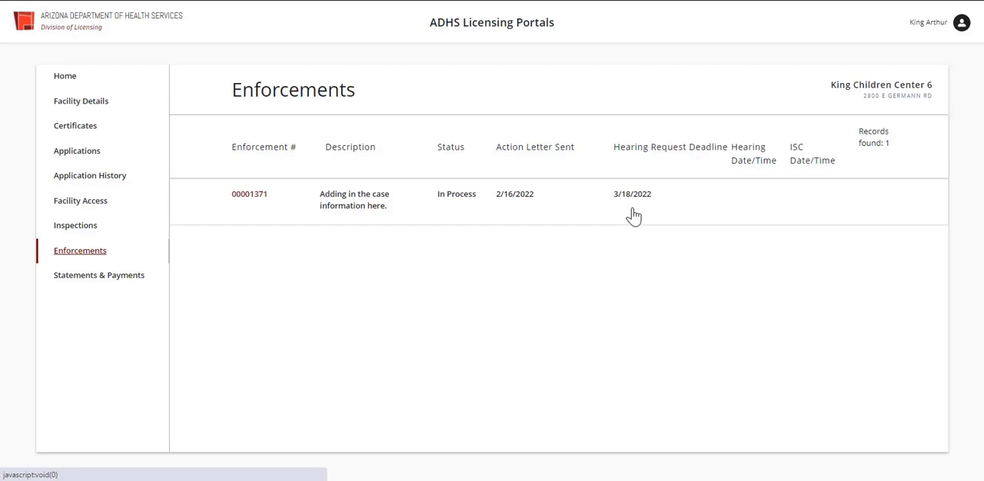
mouse_move(729, 215)
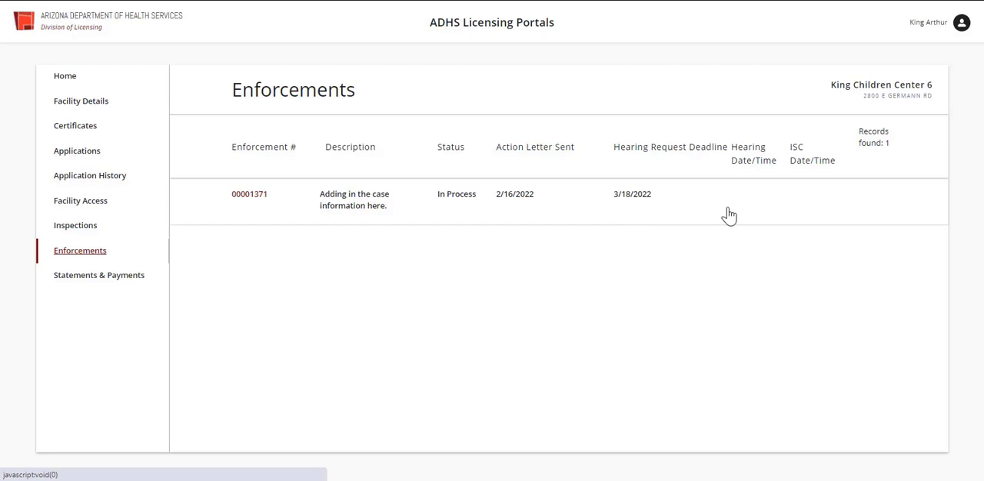
mouse_move(744, 211)
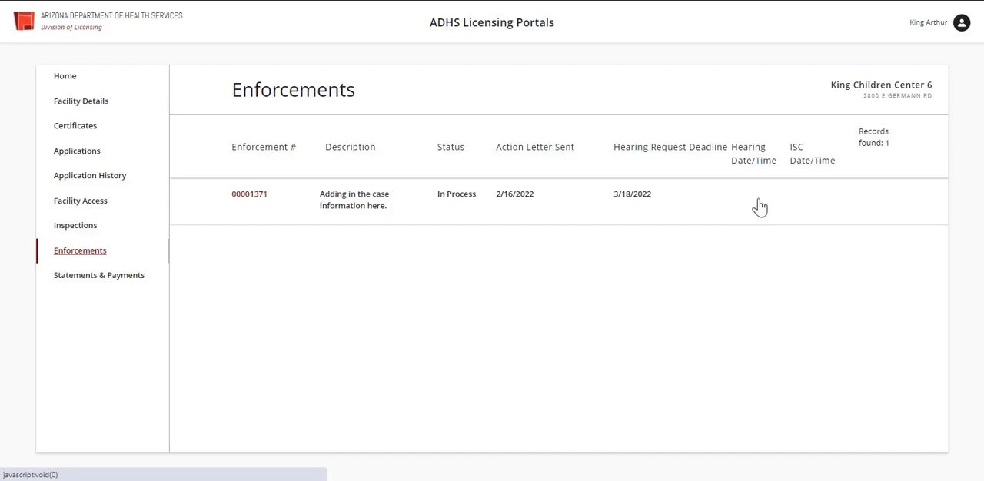
mouse_move(790, 207)
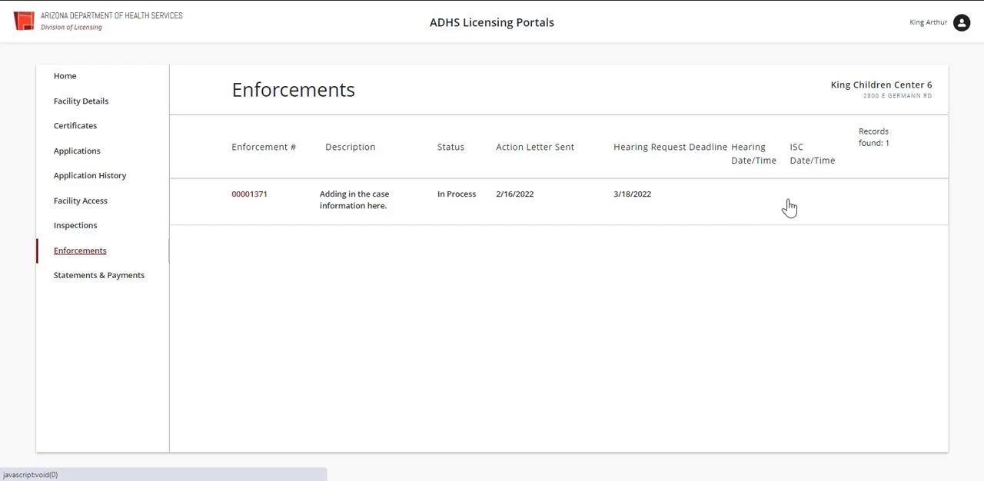
mouse_move(821, 205)
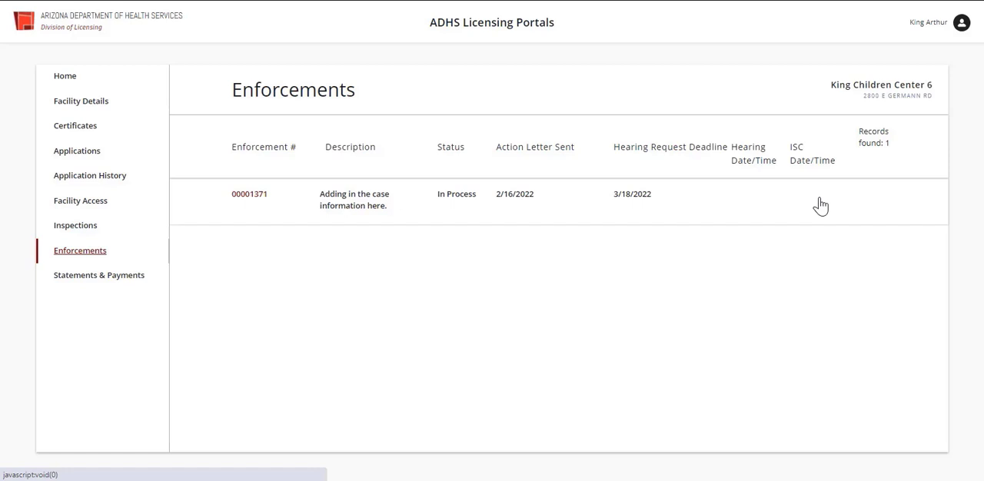
mouse_move(870, 163)
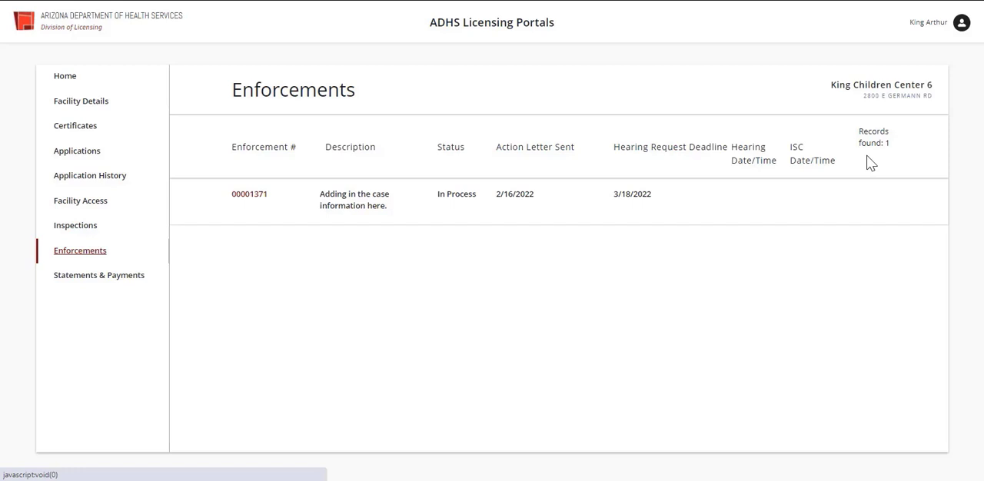
mouse_move(663, 208)
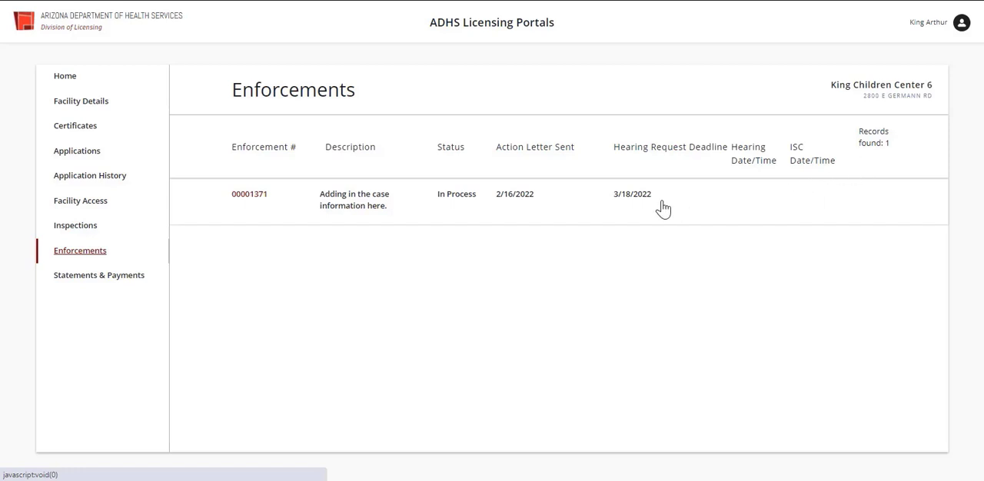
mouse_move(252, 220)
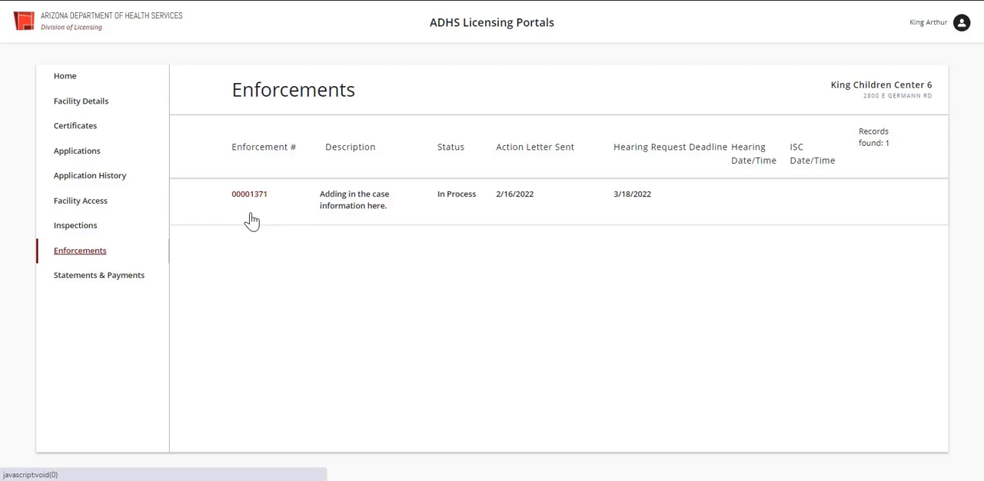
mouse_move(254, 202)
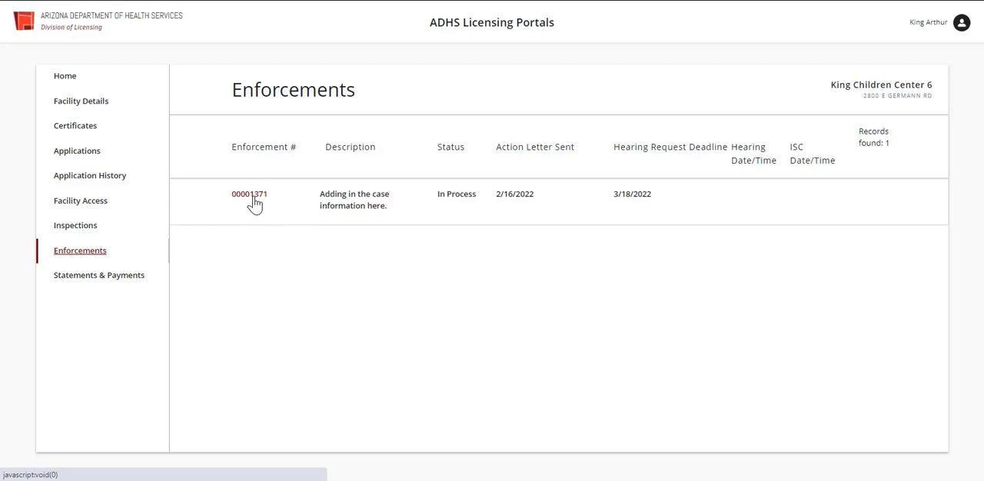
- Open enforcement case 00001371's detail page showing its inspection and actions
click(249, 194)
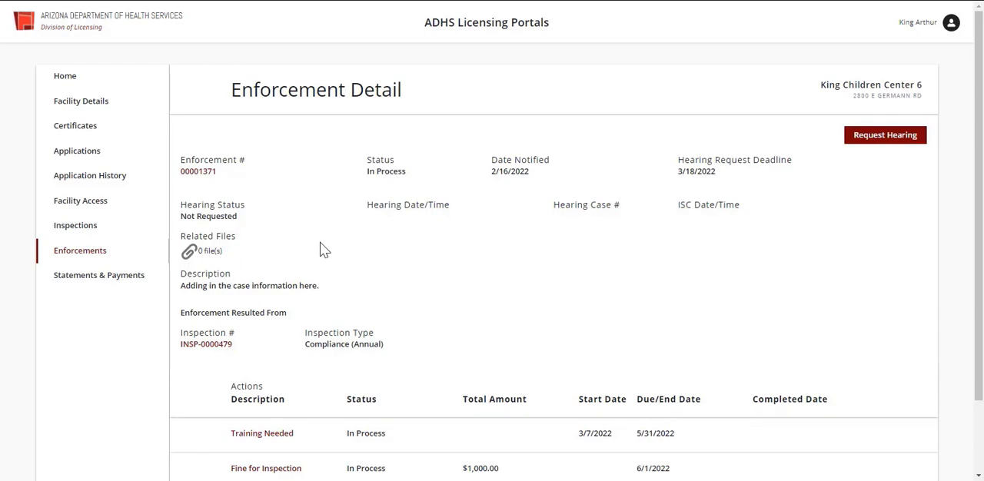
mouse_move(515, 205)
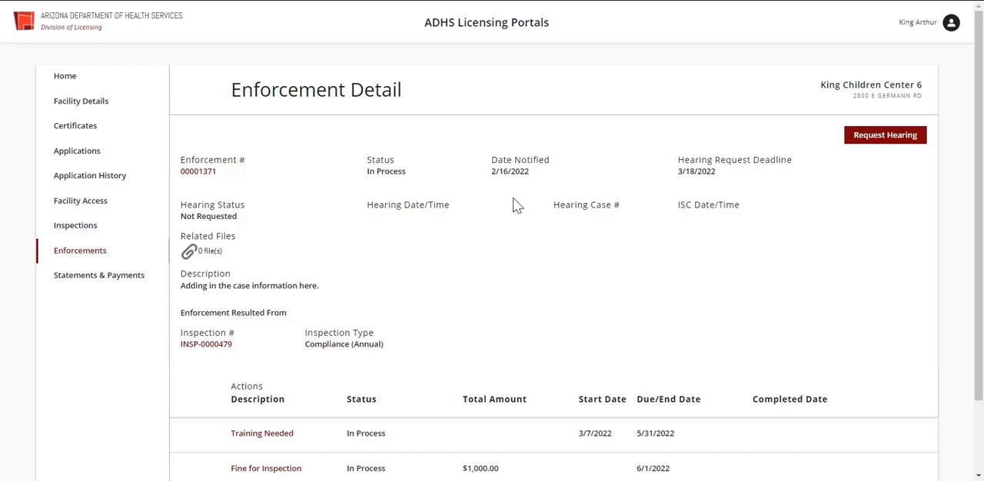
mouse_move(656, 188)
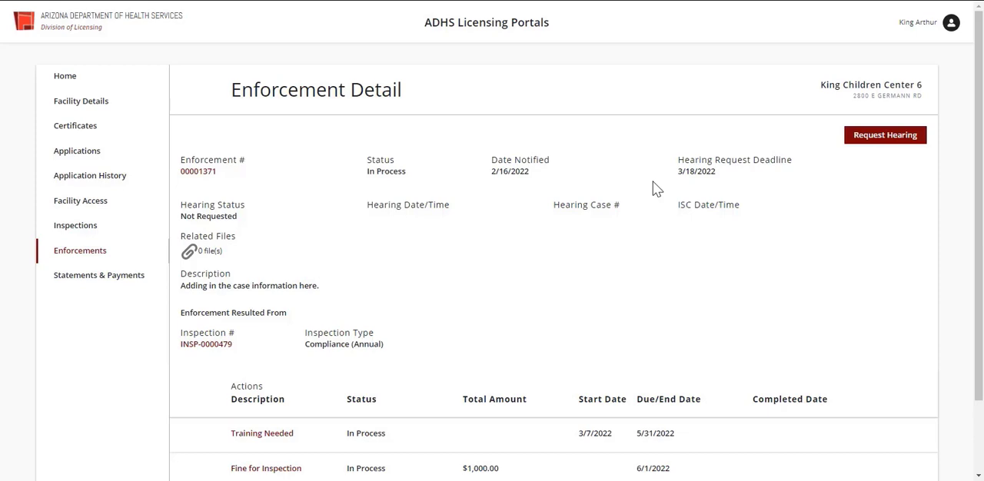
mouse_move(280, 223)
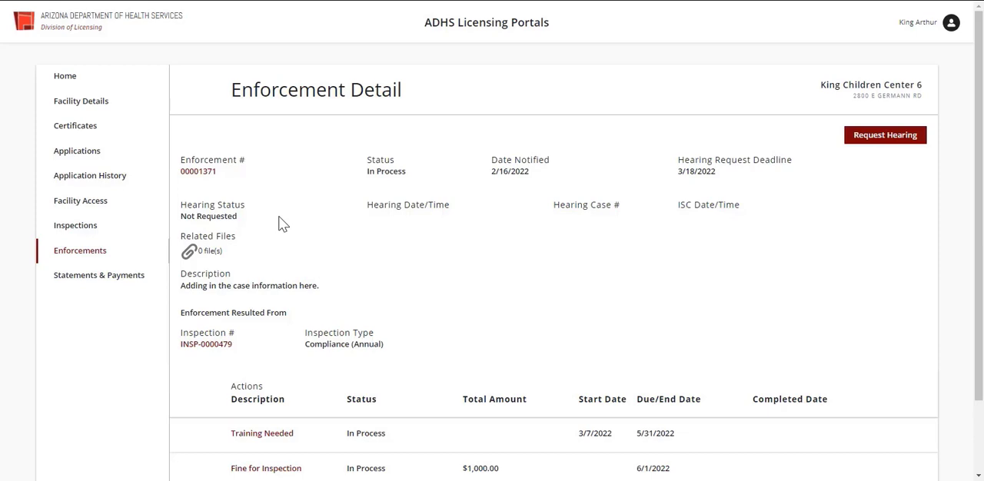
mouse_move(355, 226)
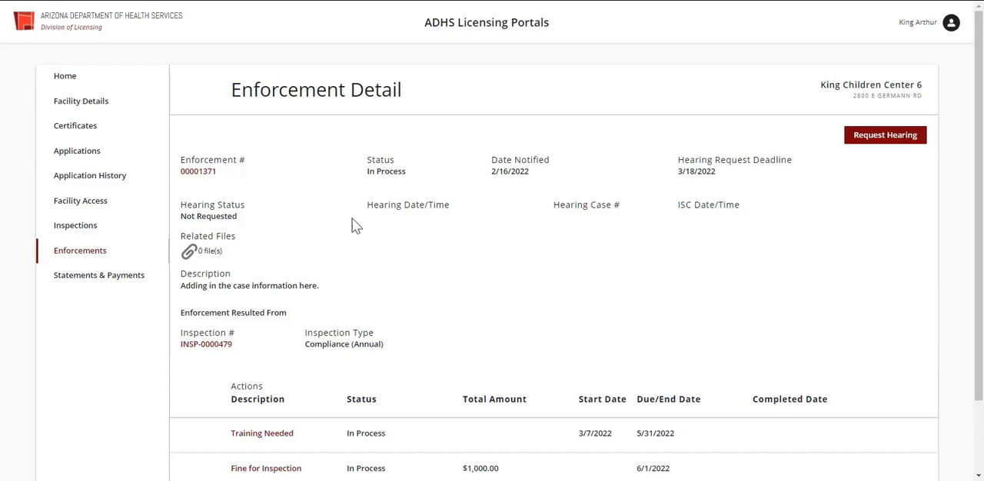
mouse_move(576, 233)
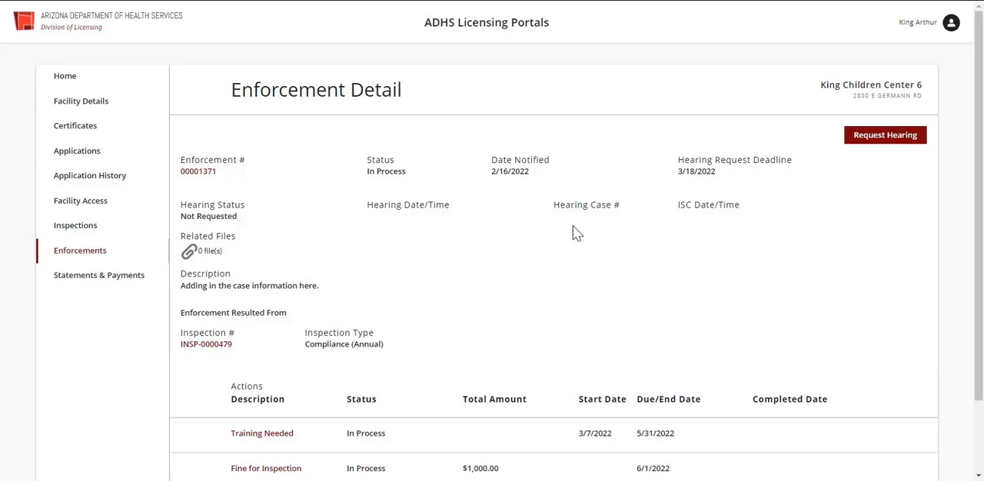
mouse_move(233, 265)
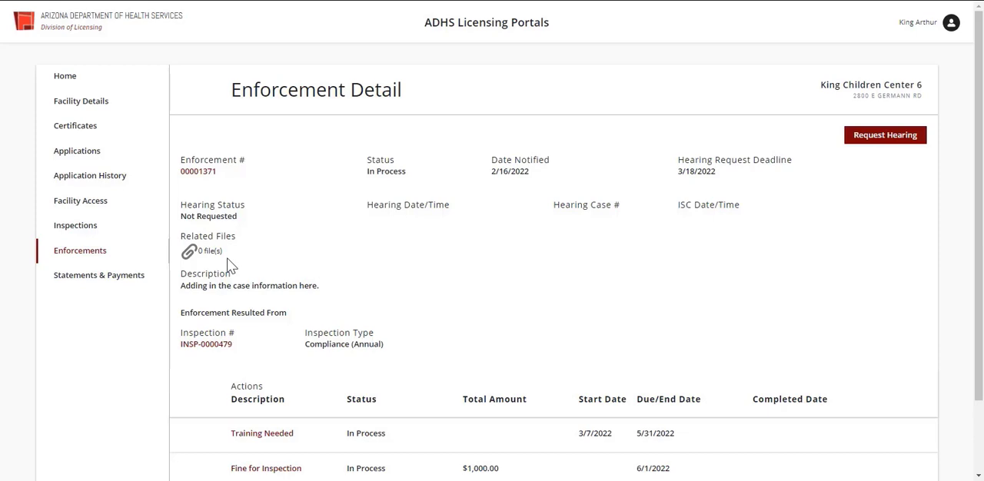
click(190, 251)
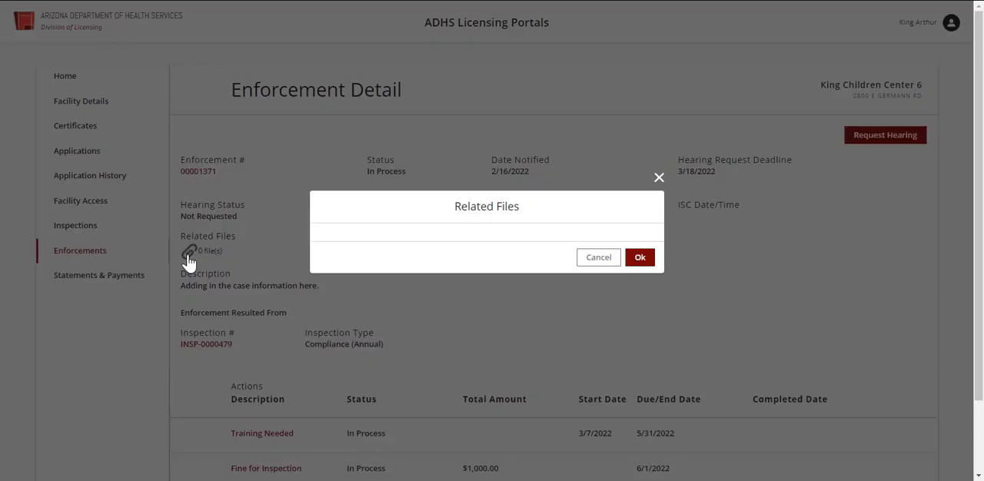
click(599, 257)
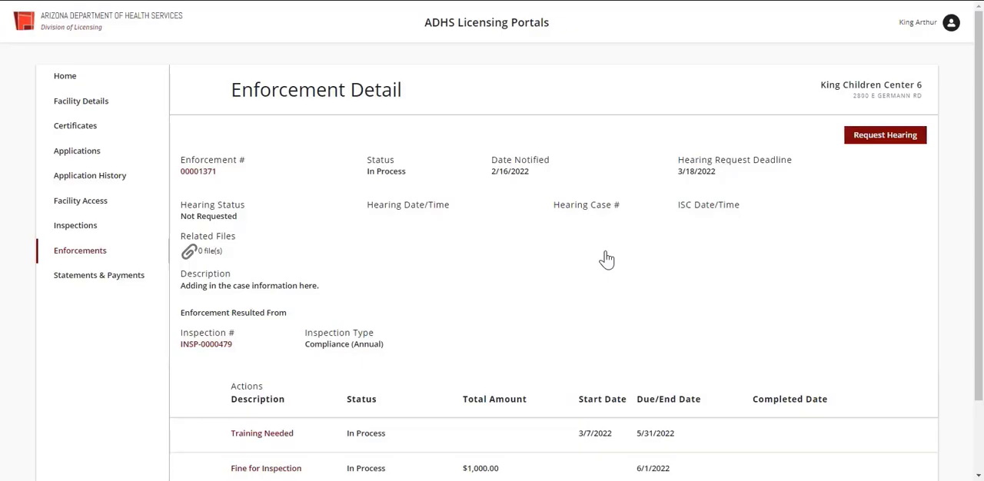
mouse_move(465, 283)
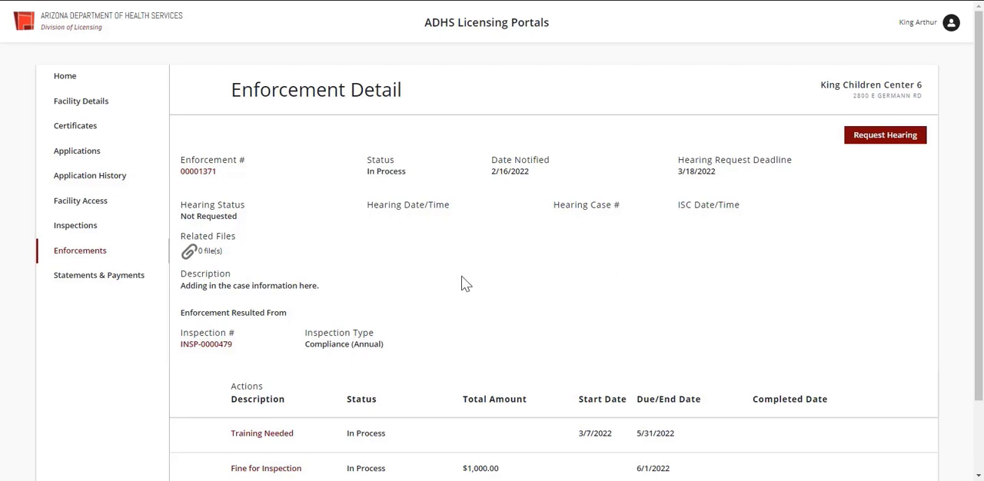
mouse_move(313, 314)
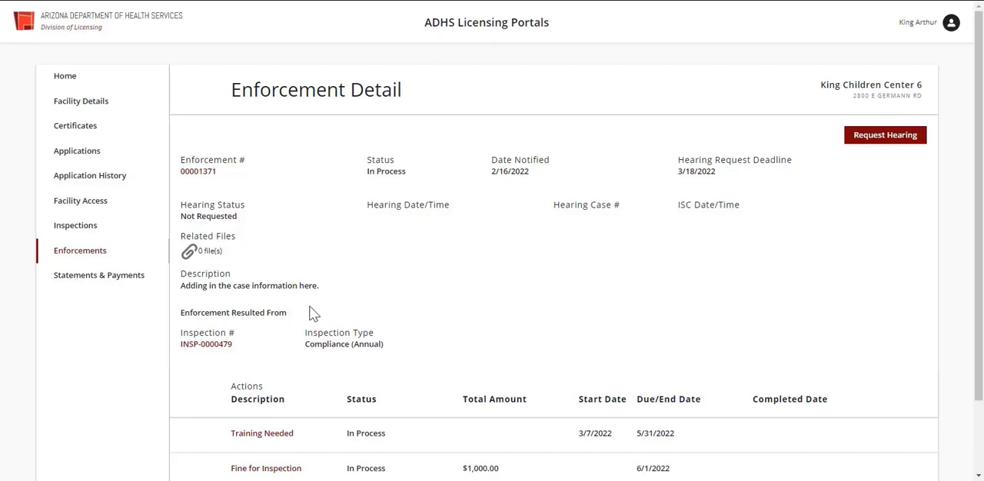
mouse_move(301, 315)
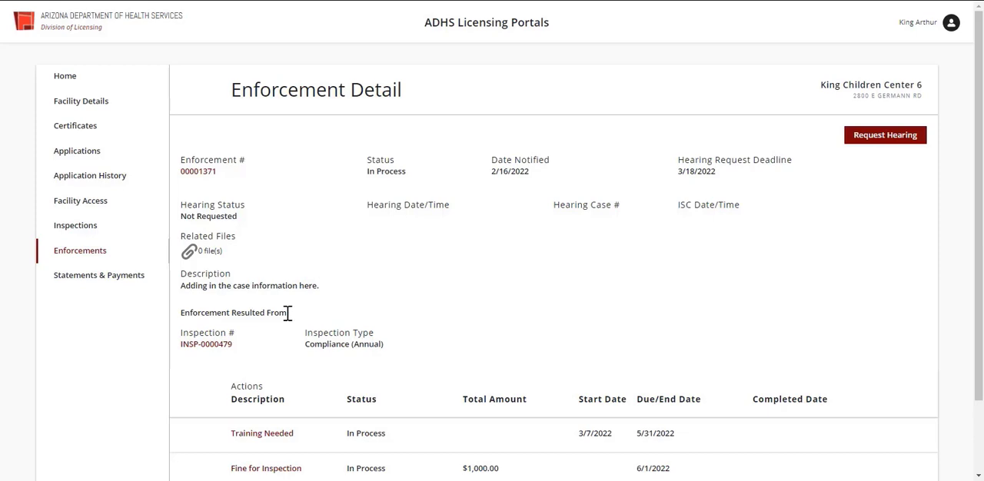
scroll(down, 3)
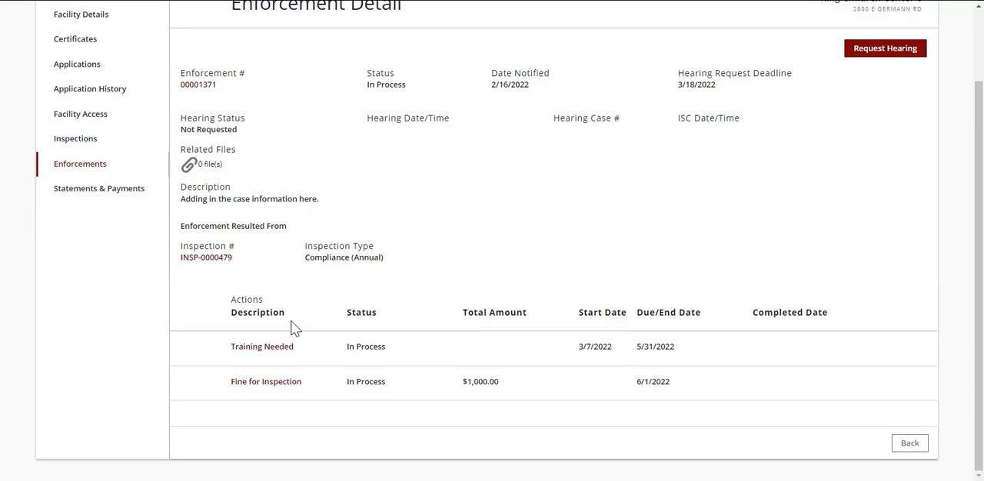
mouse_move(275, 360)
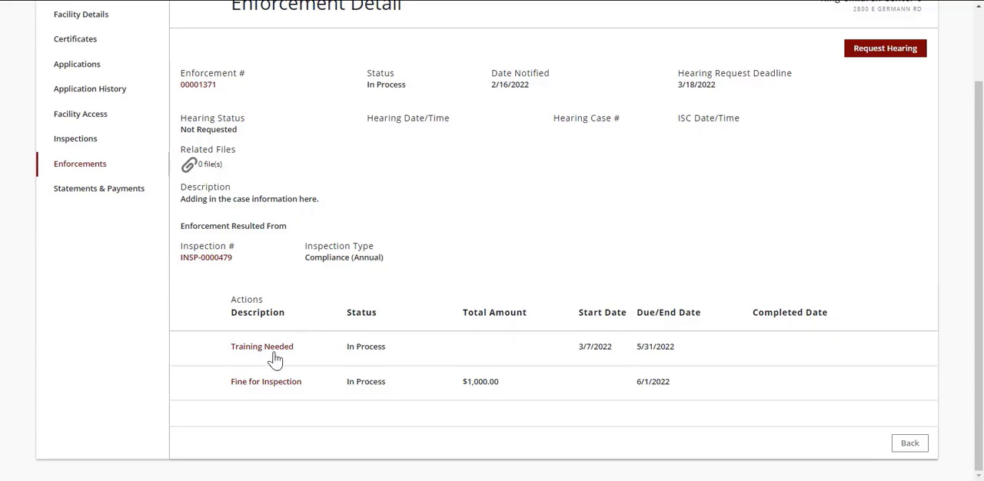
mouse_move(275, 369)
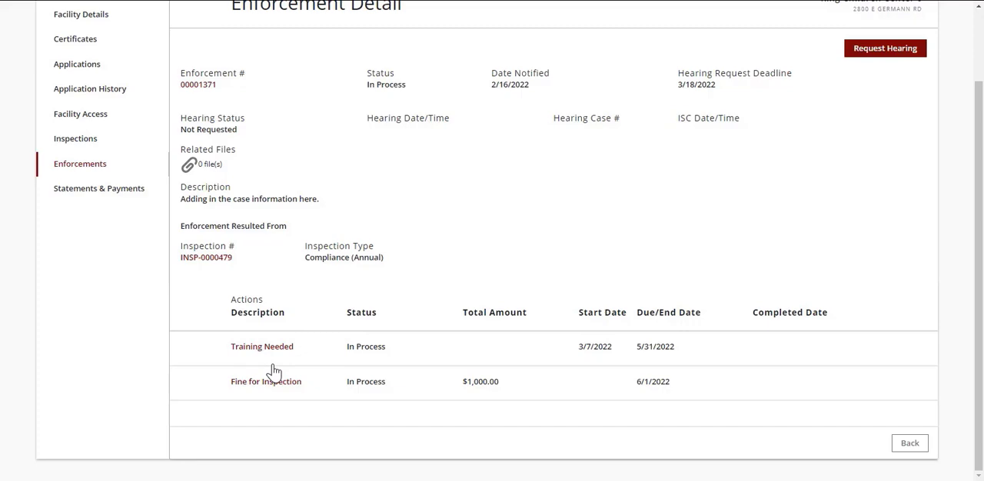
mouse_move(383, 366)
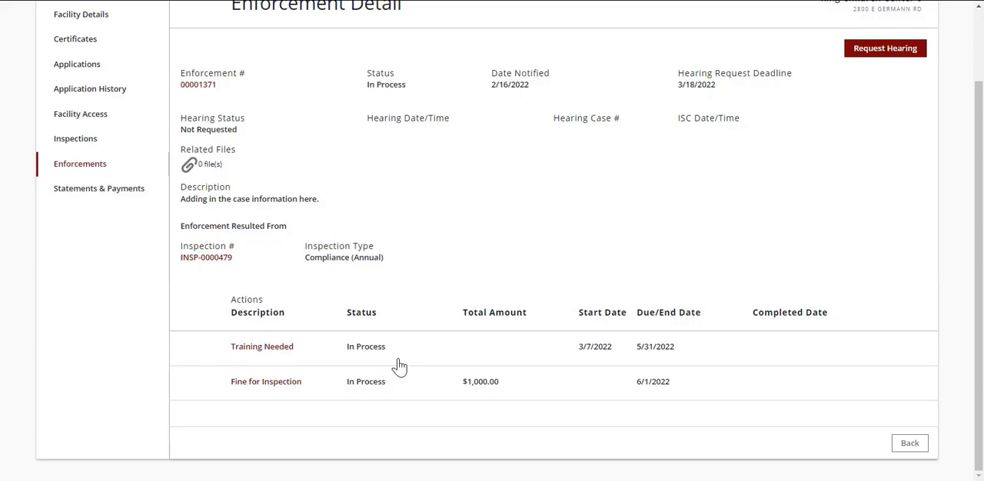
mouse_move(472, 365)
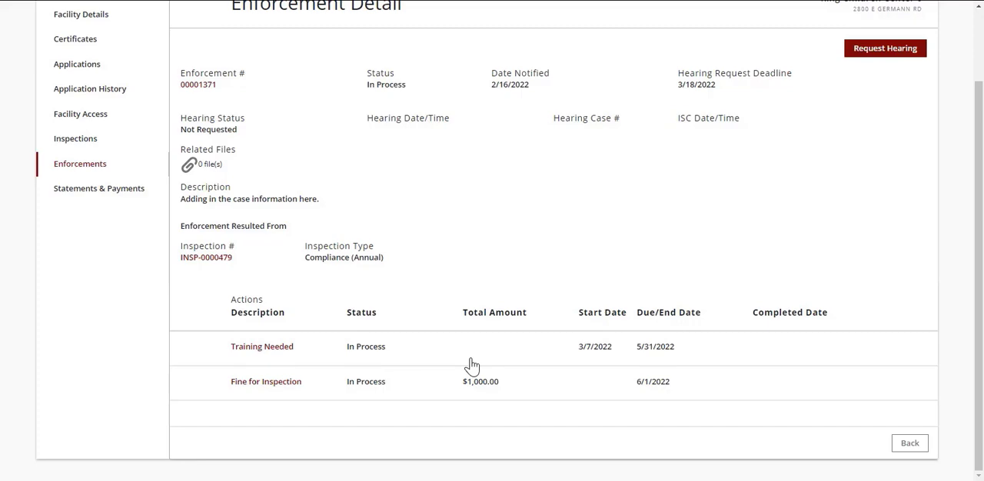
mouse_move(599, 366)
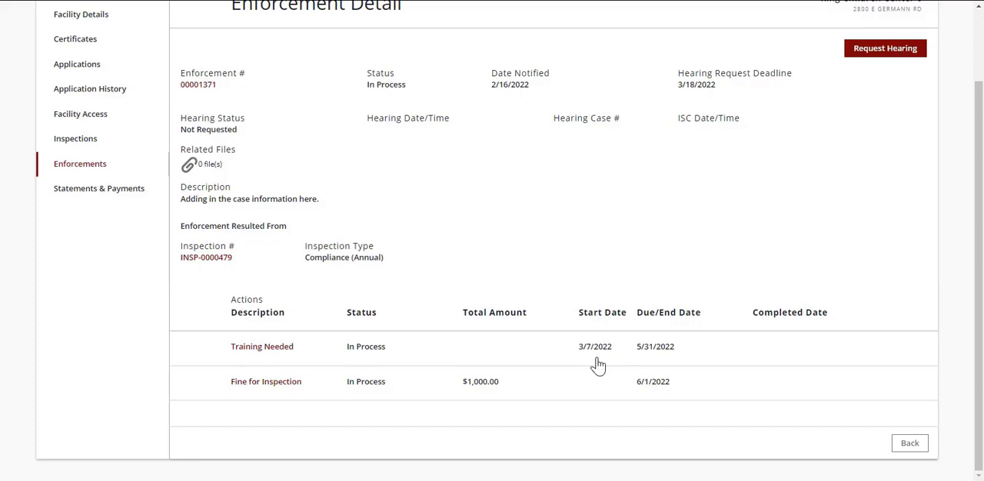
mouse_move(569, 401)
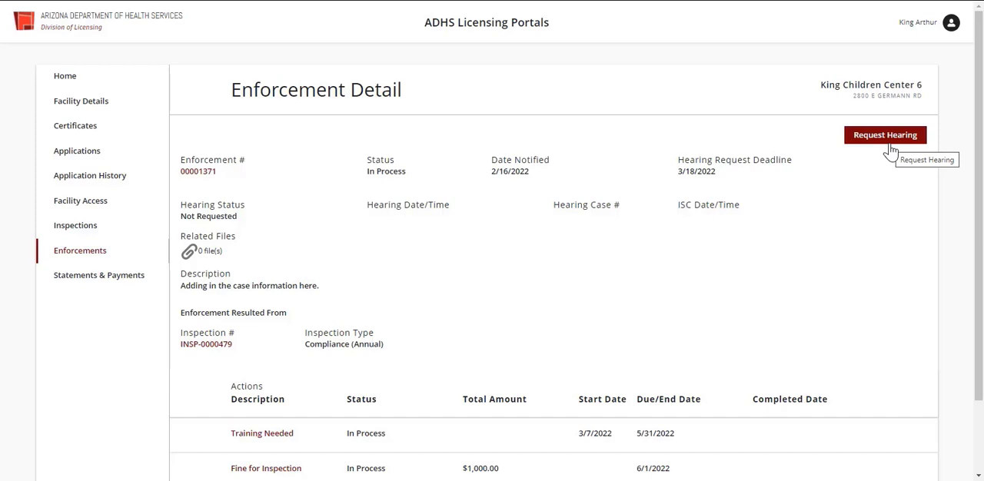
mouse_move(815, 239)
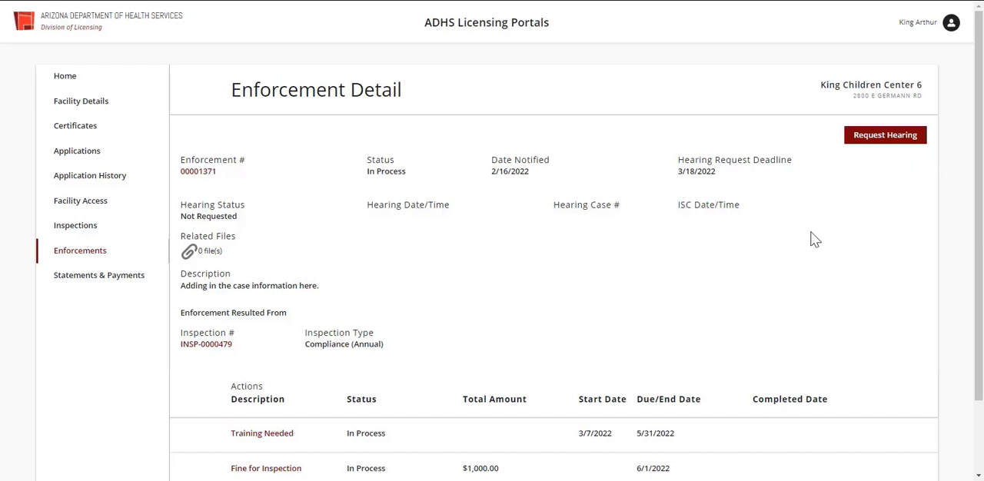
mouse_move(414, 392)
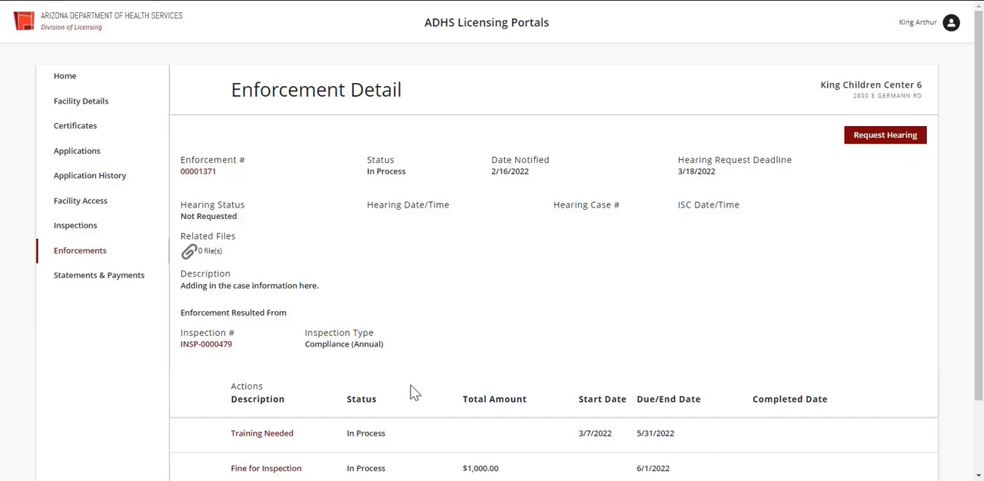
mouse_move(258, 445)
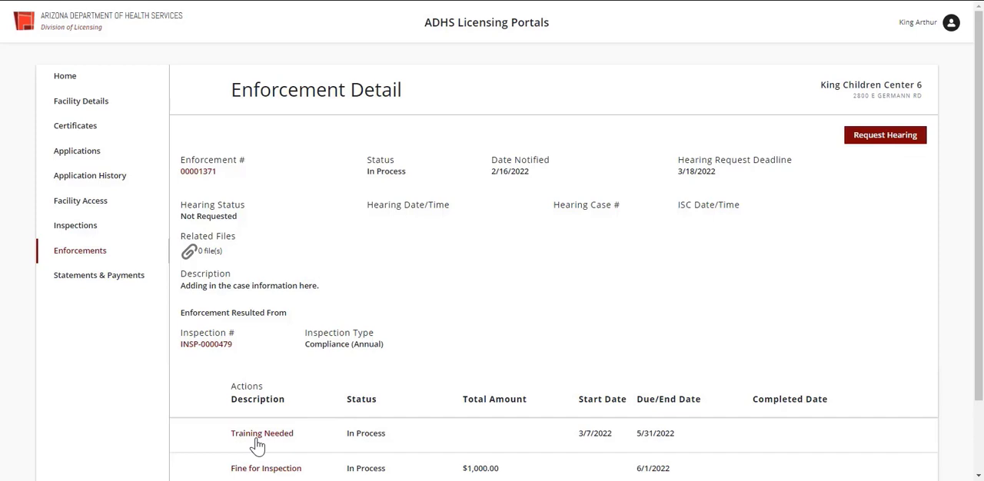
click(261, 433)
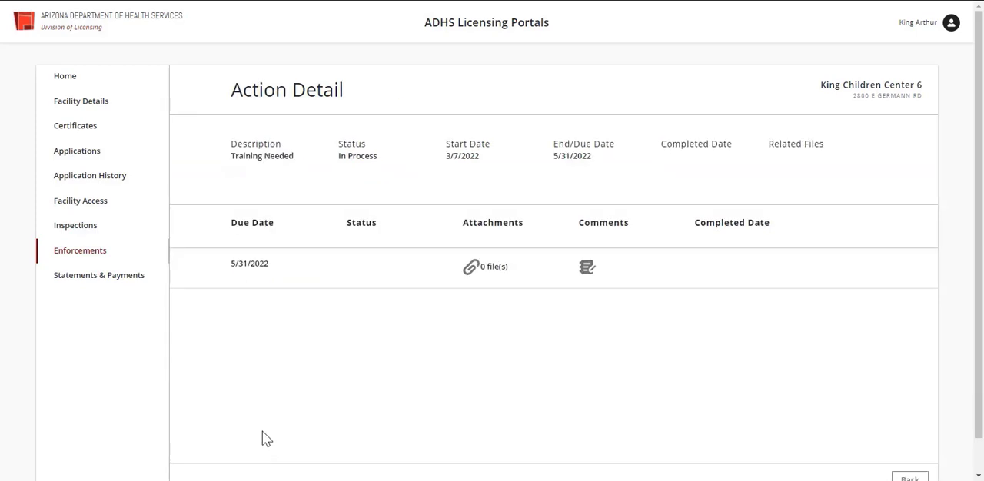
mouse_move(339, 341)
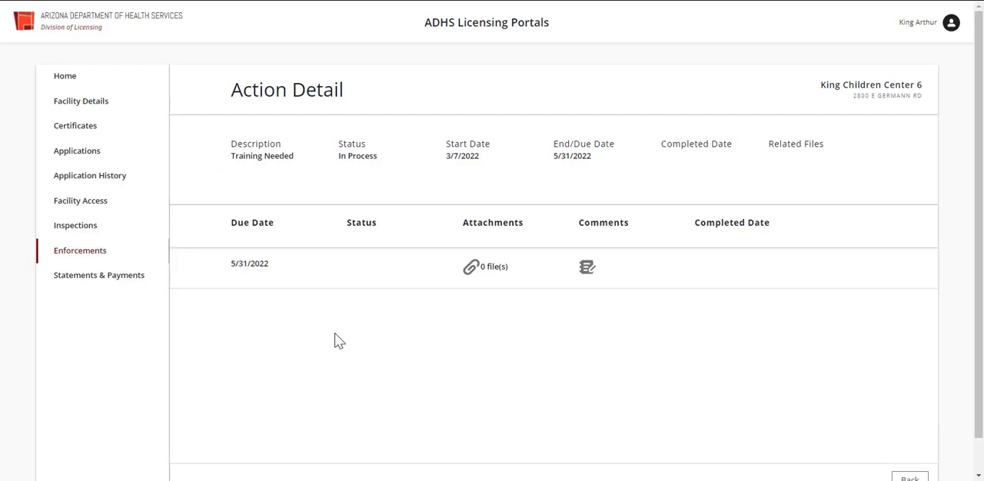
mouse_move(354, 316)
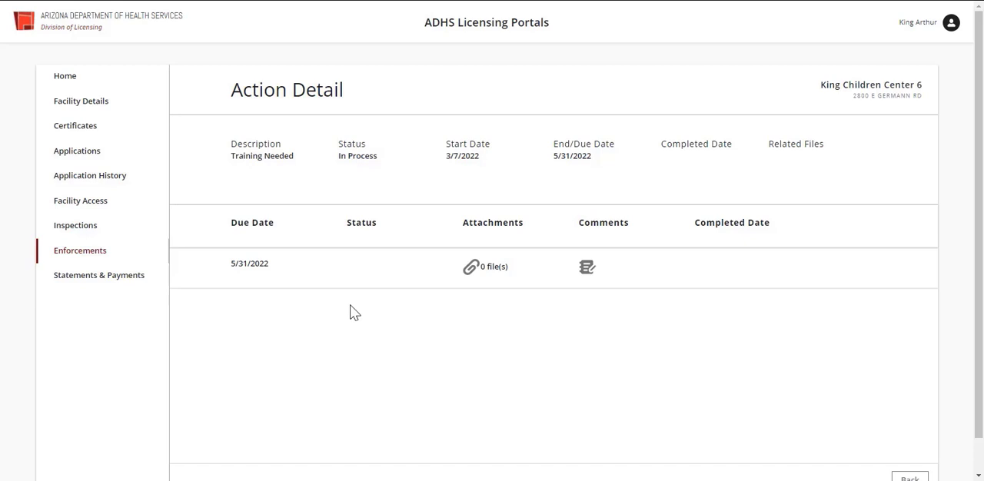
mouse_move(360, 314)
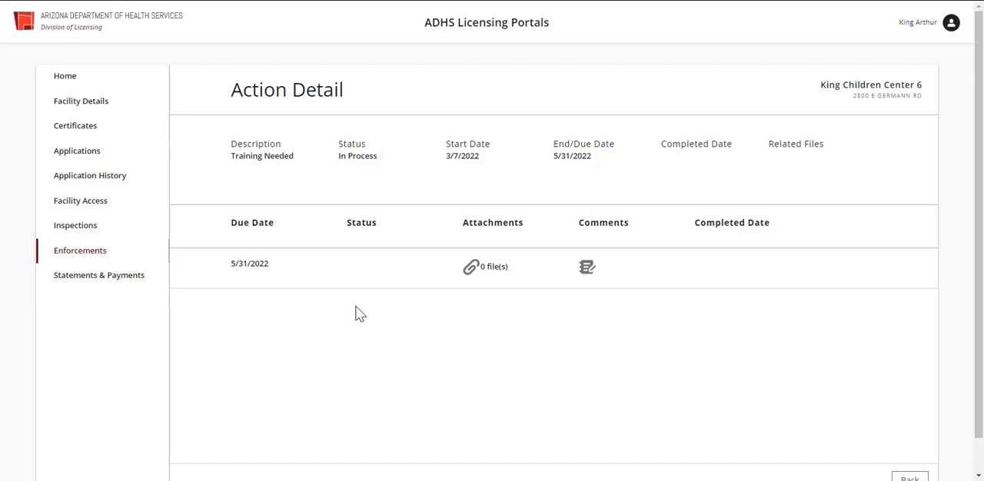
mouse_move(373, 195)
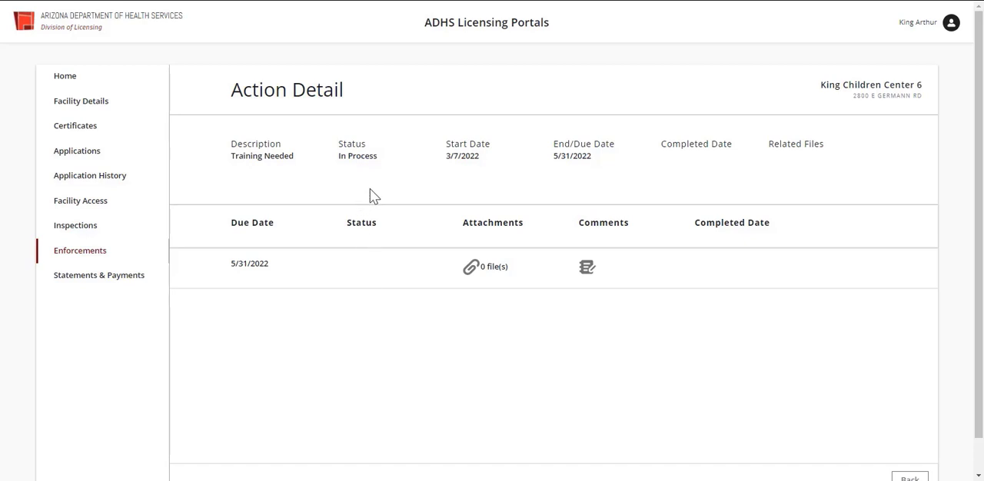
mouse_move(805, 167)
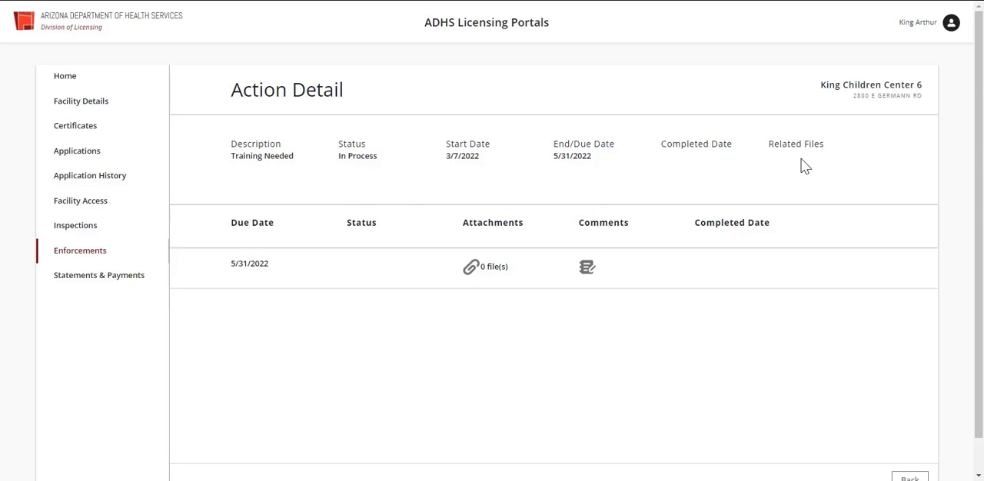
mouse_move(653, 208)
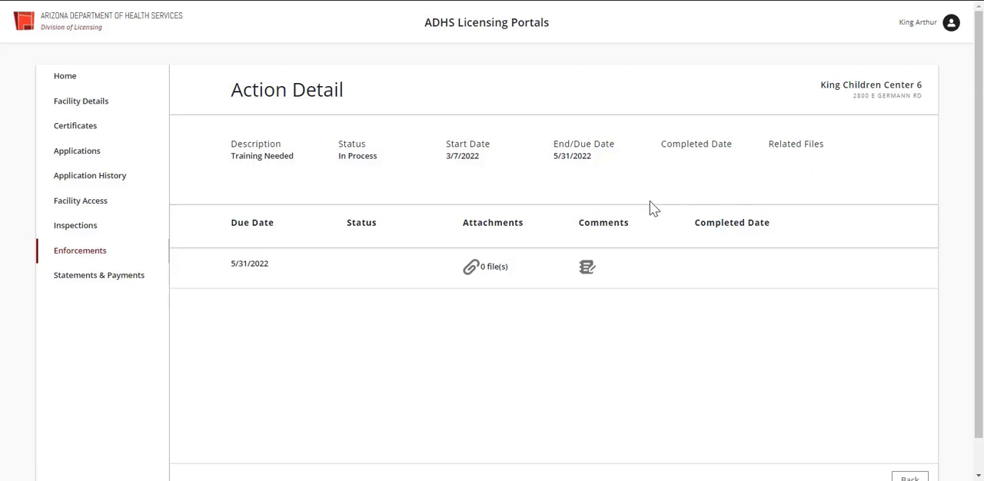
mouse_move(327, 219)
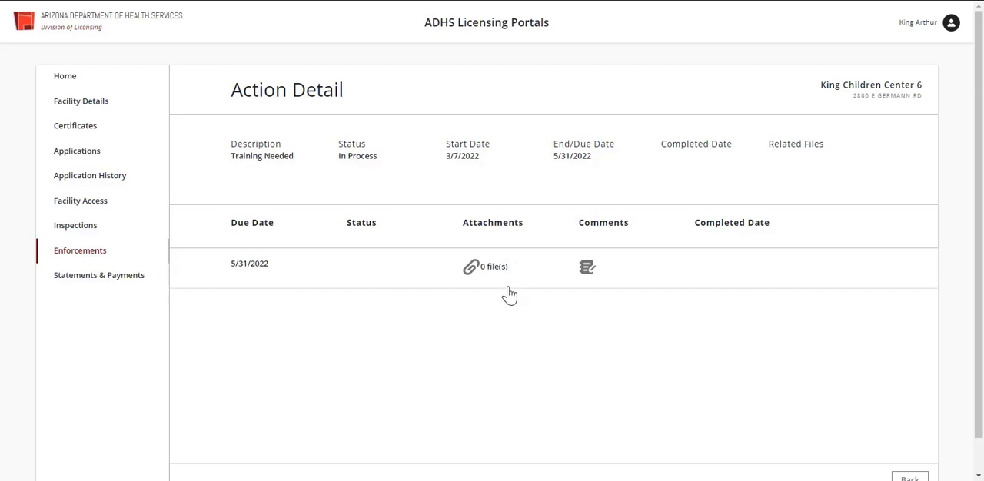
mouse_move(569, 285)
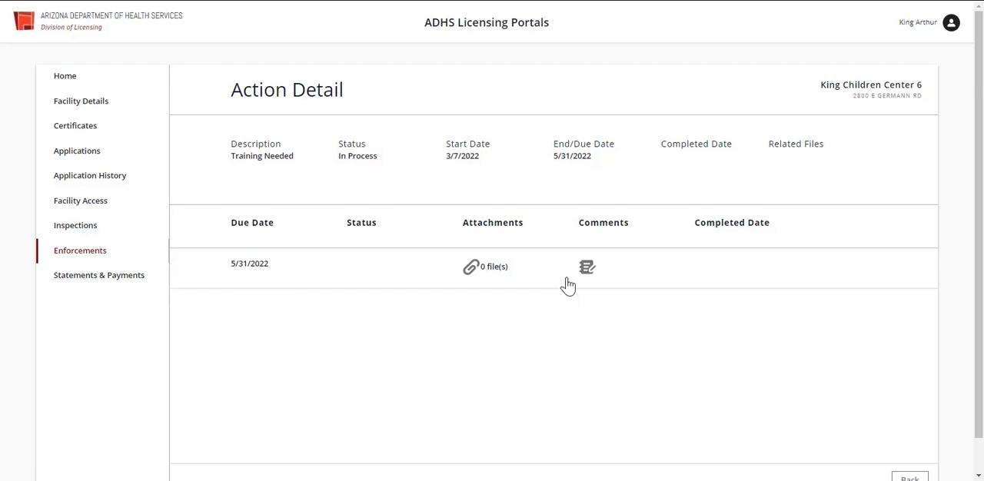
scroll(down, 3)
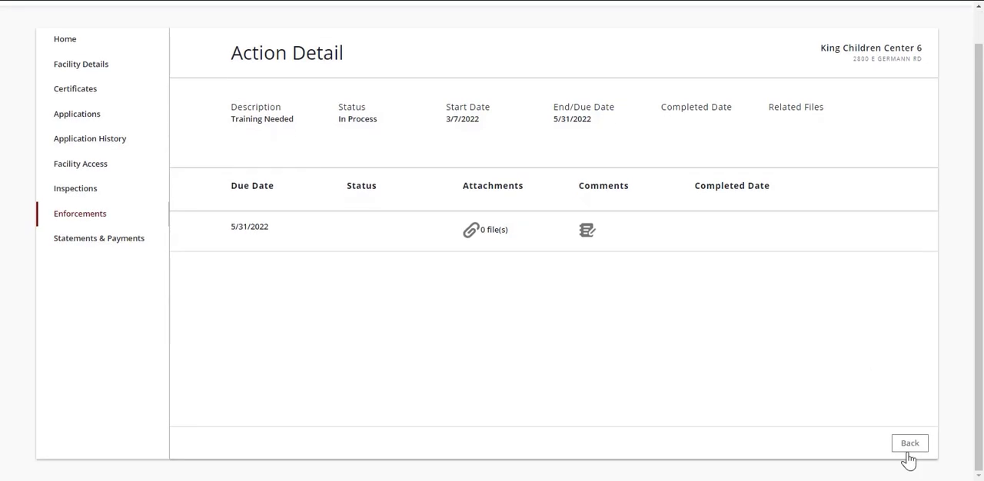
click(909, 443)
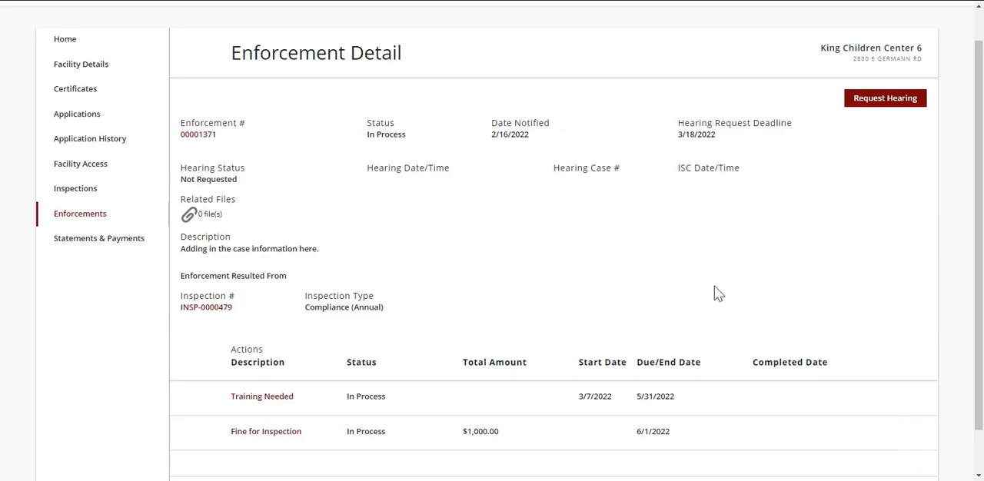
scroll(down, 3)
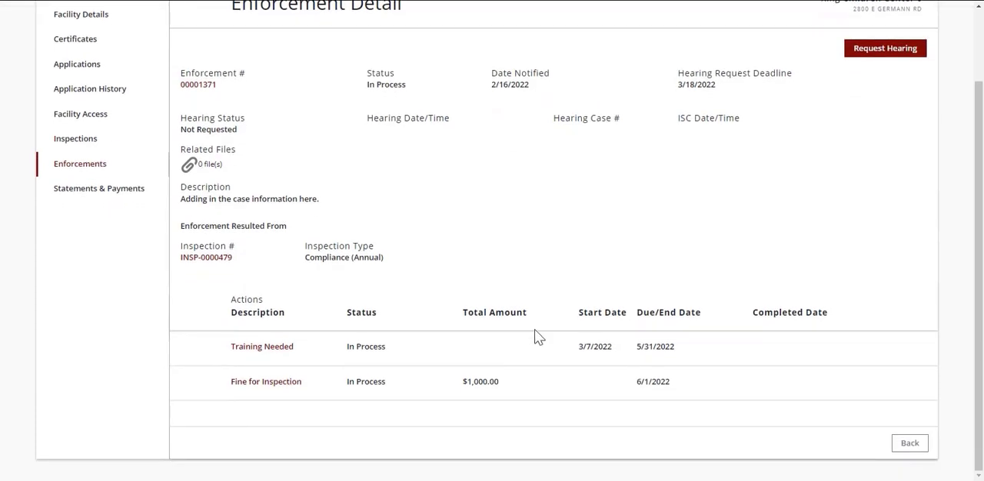
- View the Fine for Inspection action: $1,000.00 total, $250.00 remaining
click(265, 382)
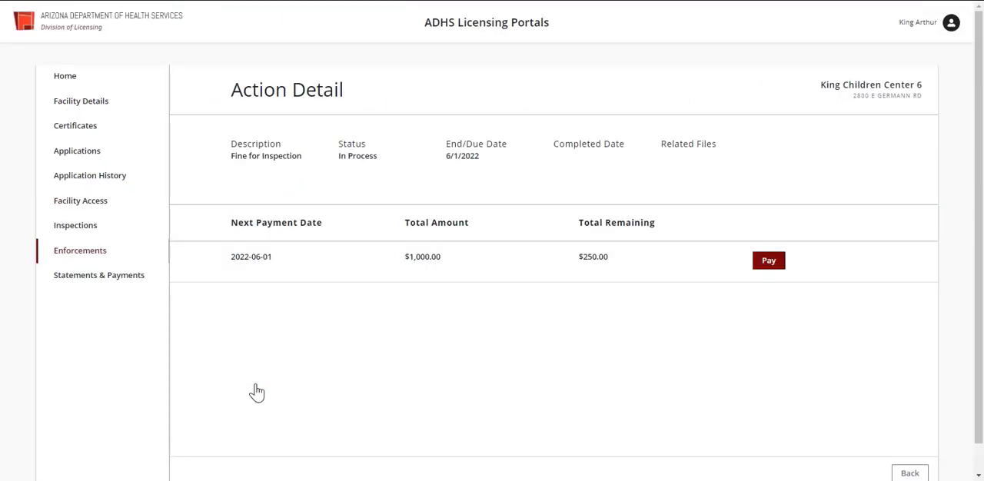
mouse_move(470, 331)
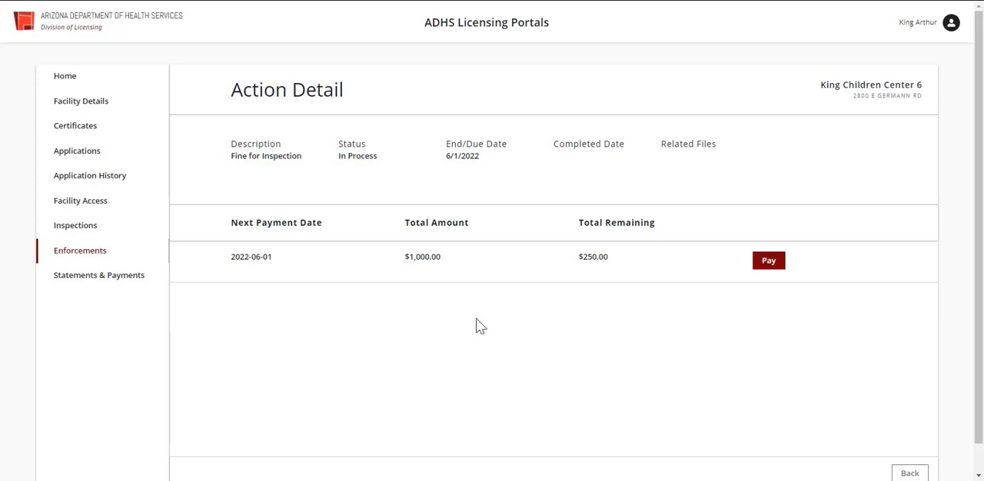
mouse_move(488, 315)
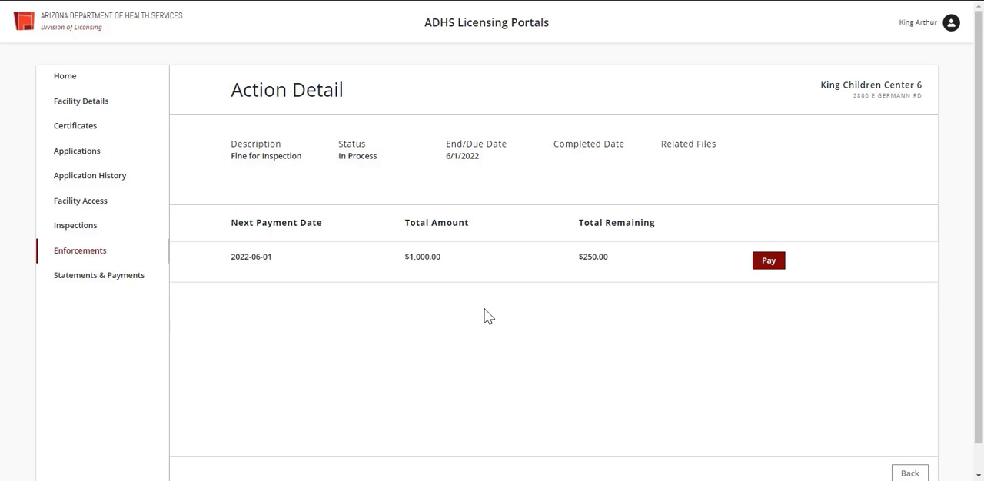
mouse_move(491, 270)
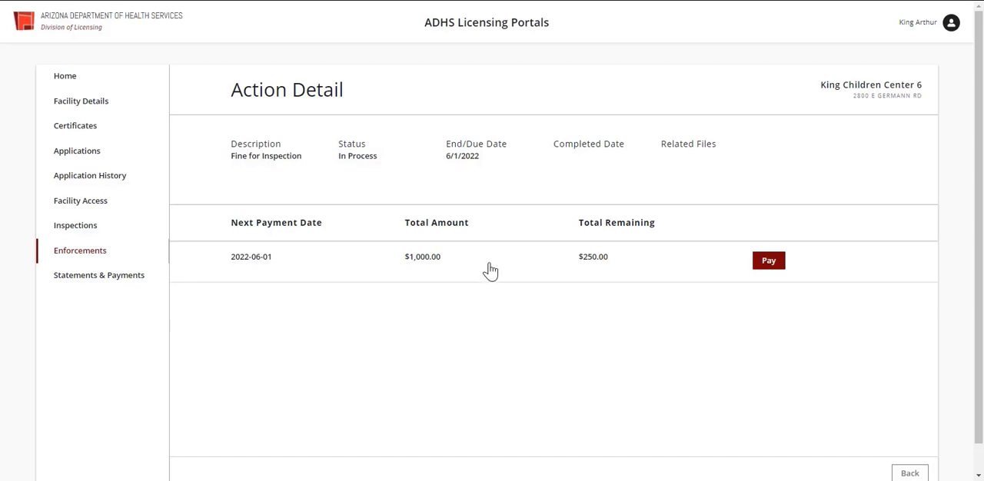
mouse_move(728, 281)
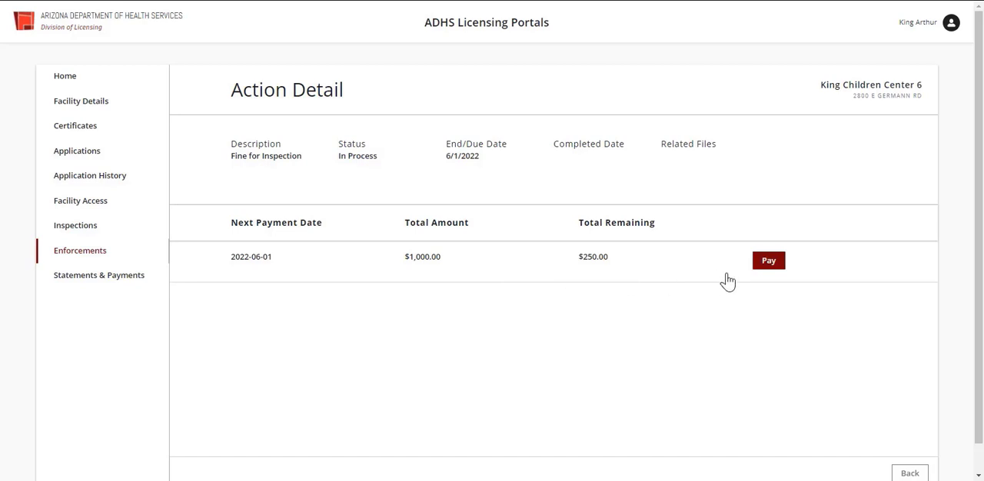
mouse_move(742, 278)
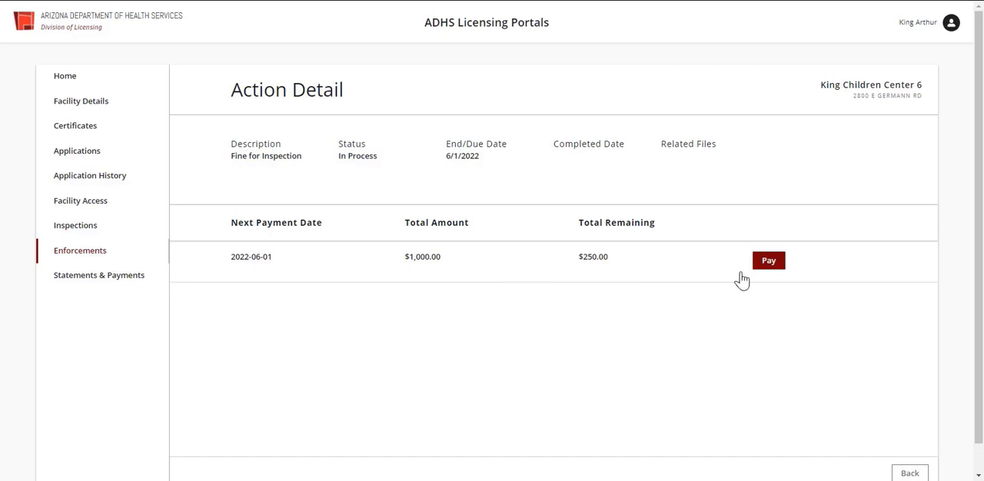